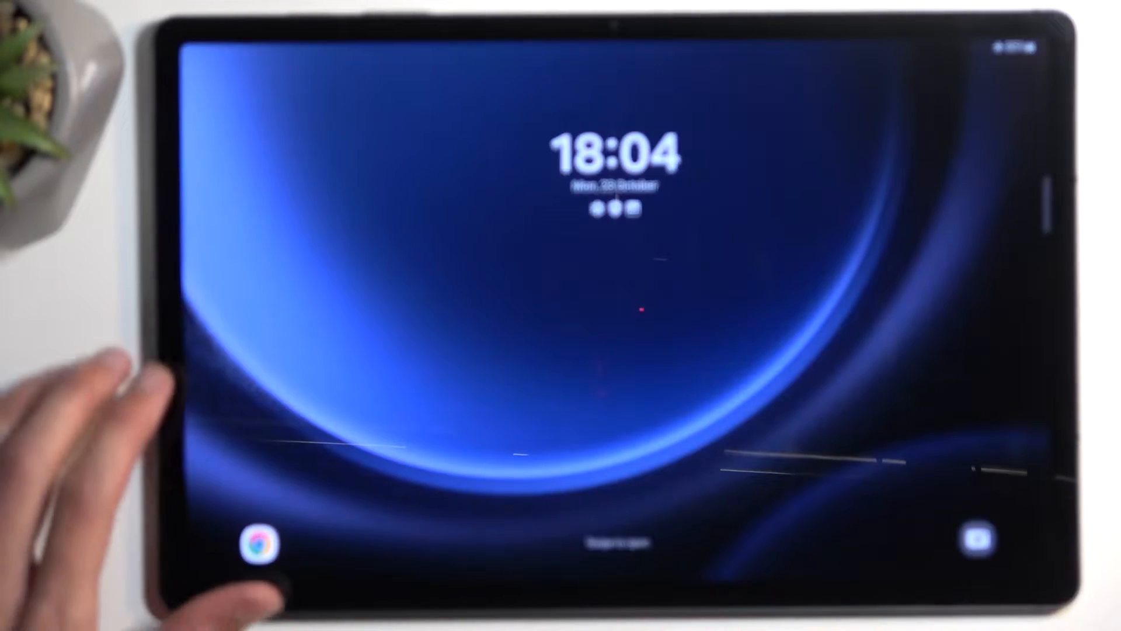
Step: Power off the tablet from the quick panel's power menu and confirm Power off
{"action": "left_click_drag", "start_coordinate": [560, 465], "coordinate": [561, 215]}
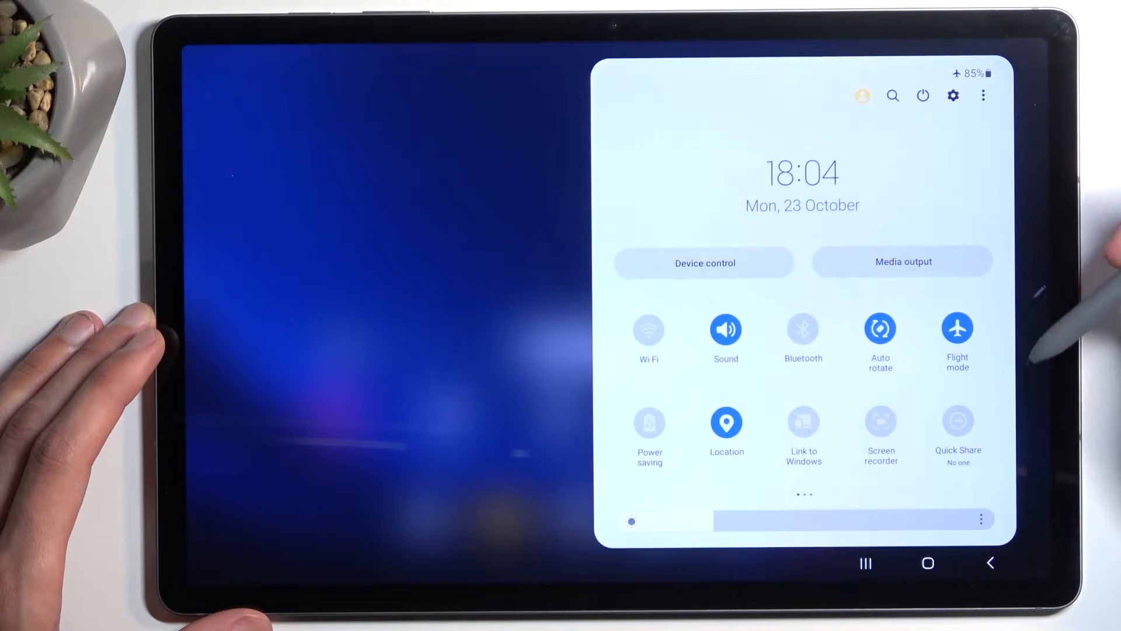
{"action": "left_click", "coordinate": [923, 95]}
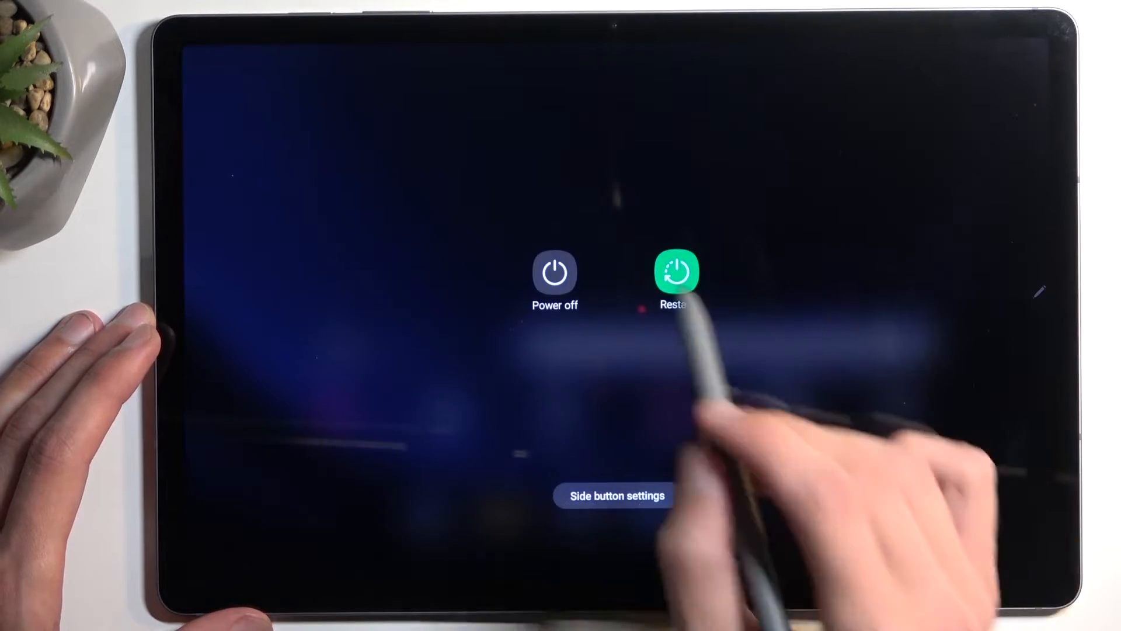
{"action": "left_click", "coordinate": [553, 273]}
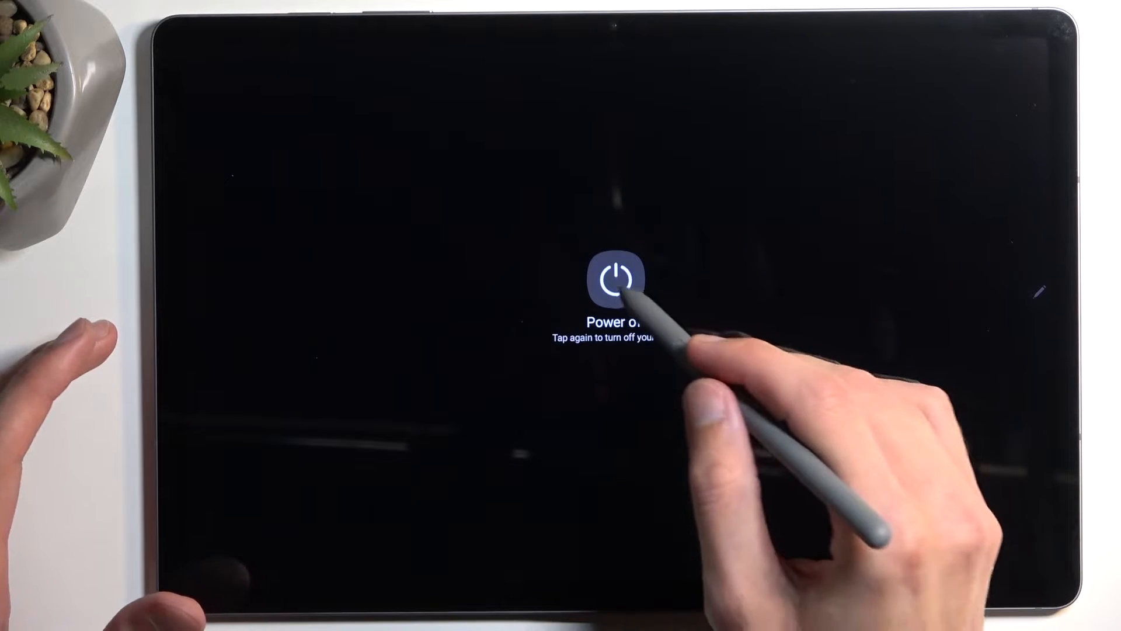
{"action": "left_click", "coordinate": [615, 277]}
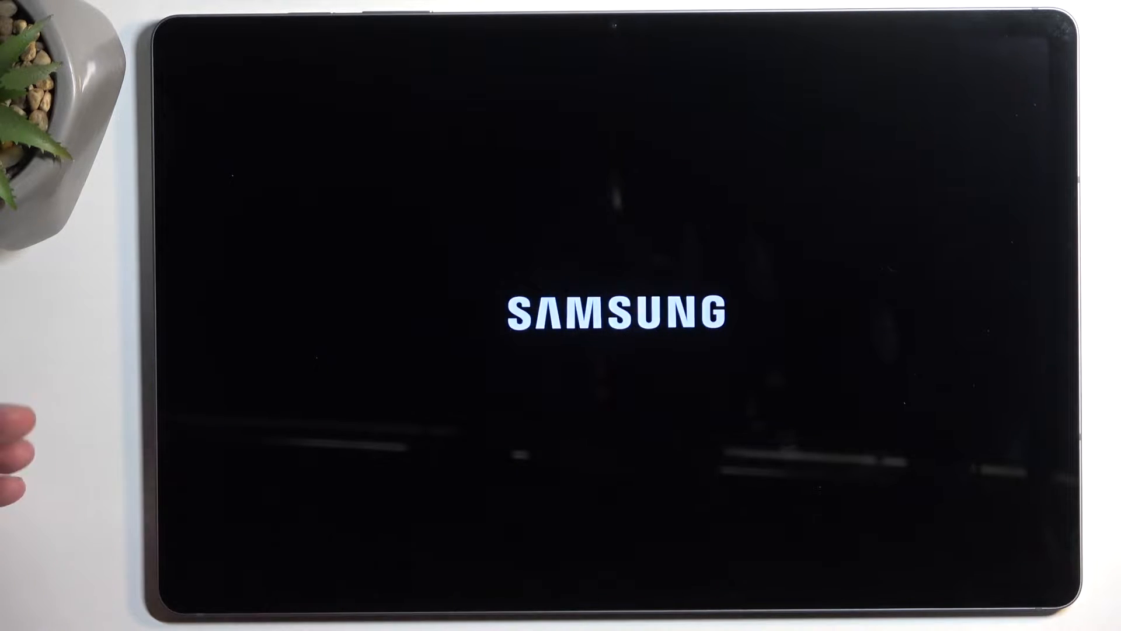